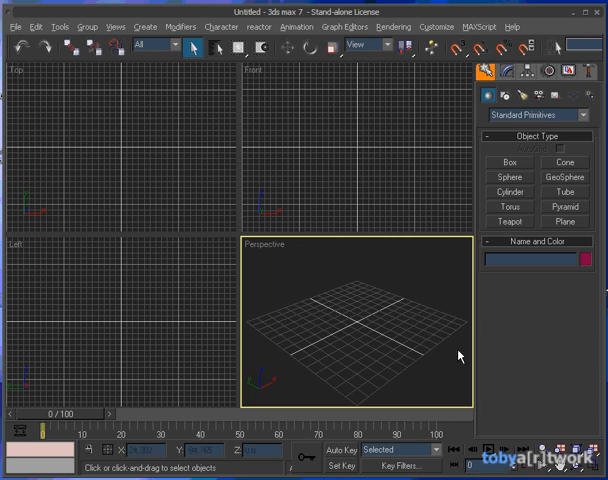
{"action": "mouse_move", "coordinate": [252, 392]}
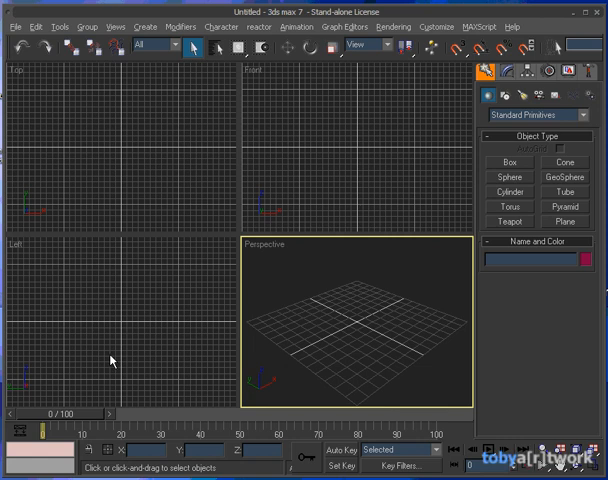
{"action": "mouse_move", "coordinate": [108, 361]}
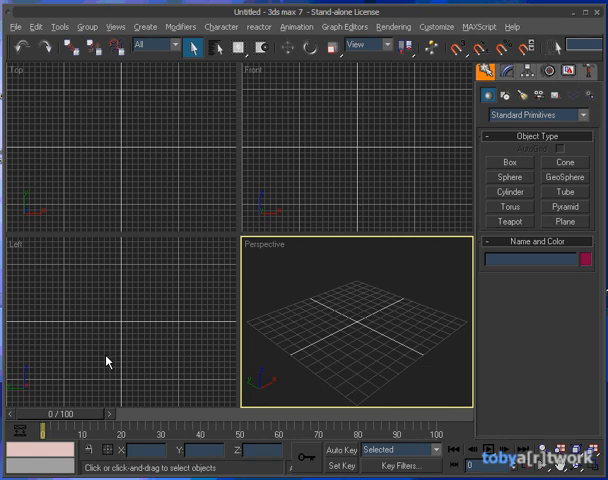
{"action": "mouse_move", "coordinate": [94, 351]}
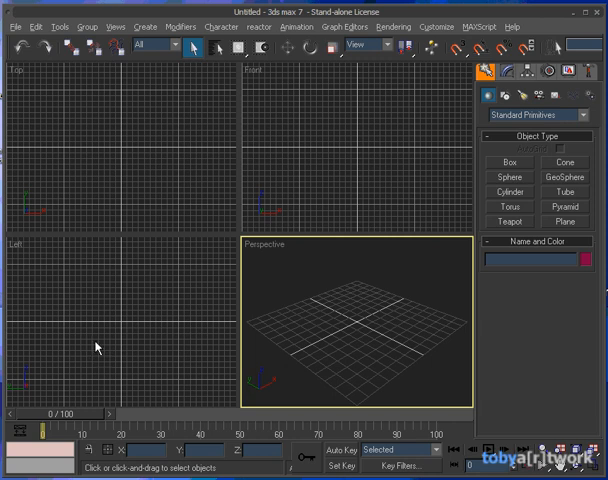
{"action": "mouse_move", "coordinate": [321, 113]}
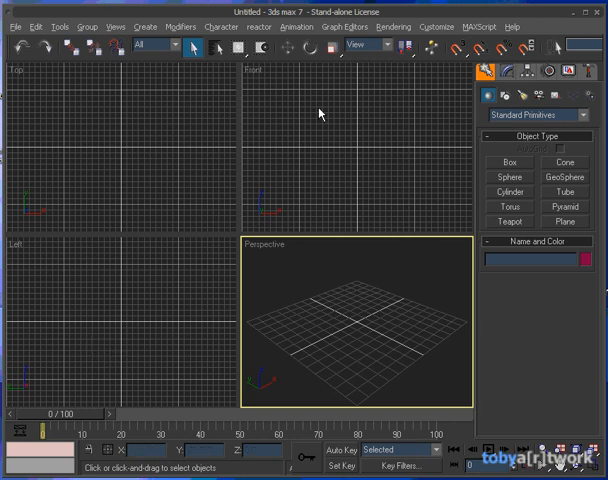
{"action": "mouse_move", "coordinate": [422, 378]}
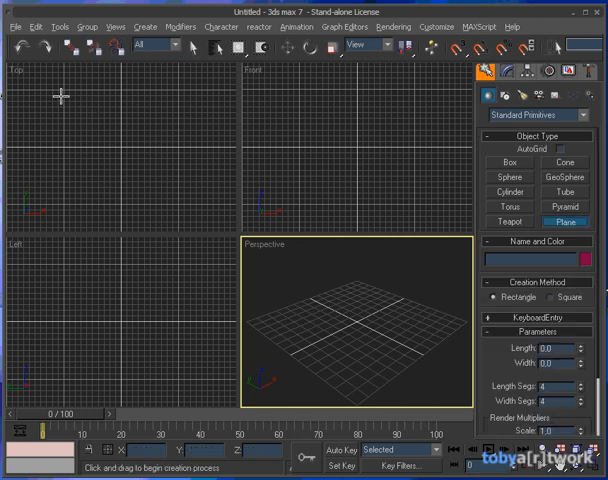
Draw Plane01, about 208 by 209 units with one segment each way, in the Top viewport
{"action": "left_click_drag", "start_coordinate": [62, 92], "coordinate": [183, 208]}
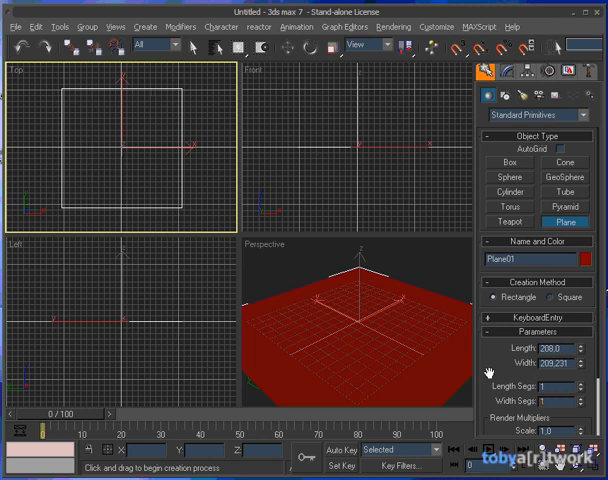
{"action": "mouse_move", "coordinate": [205, 198]}
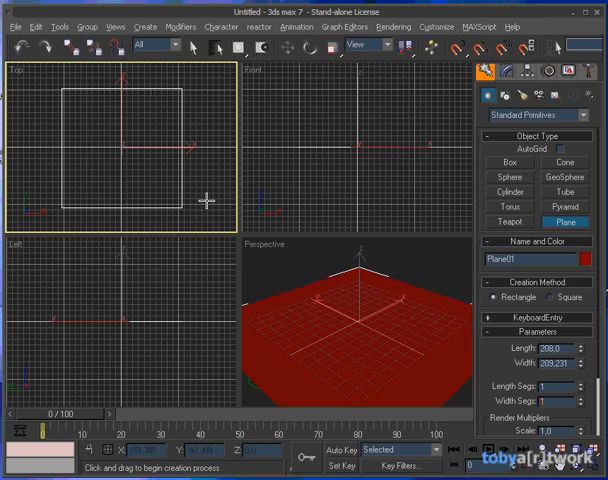
{"action": "left_click", "coordinate": [350, 160]}
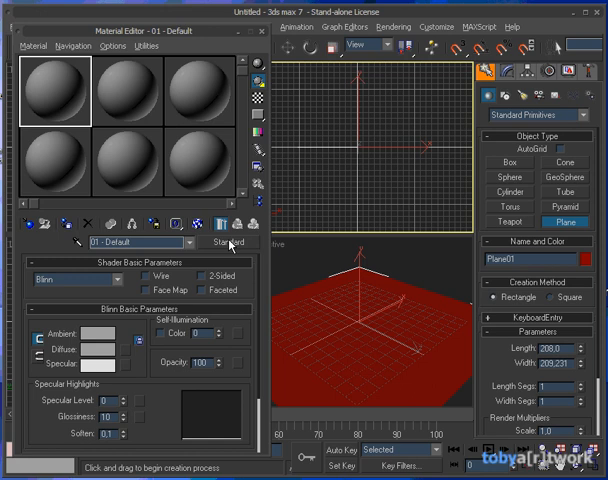
Make the first material a VRayMtl with gras_kachelbar_2.jpg as its Diffuse bitmap
{"action": "left_click", "coordinate": [230, 243]}
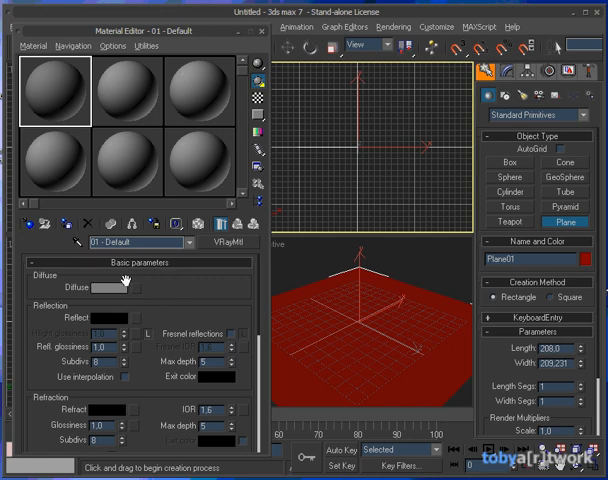
{"action": "mouse_move", "coordinate": [138, 292]}
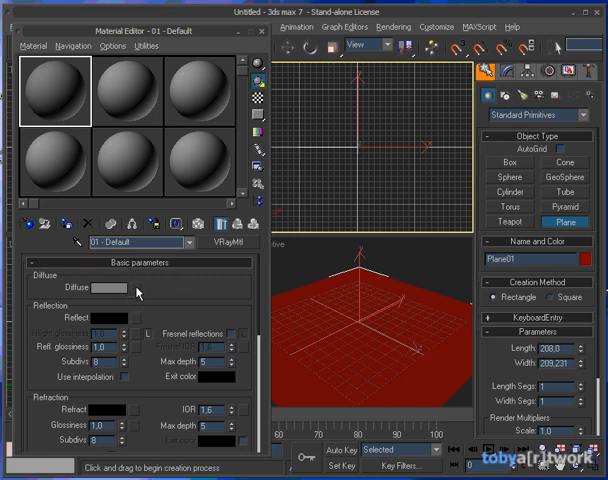
{"action": "left_click", "coordinate": [127, 288]}
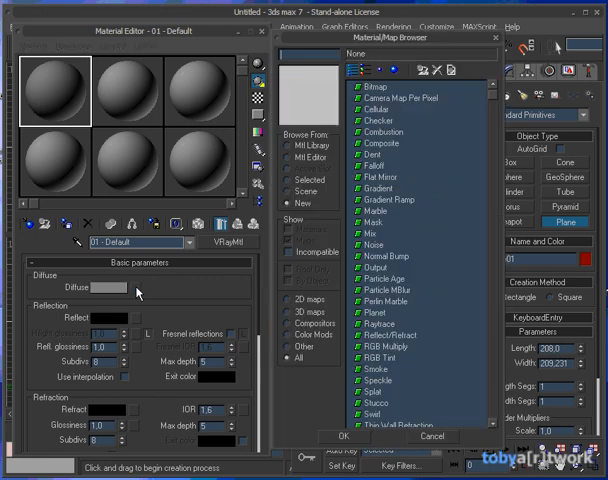
{"action": "left_click", "coordinate": [377, 85]}
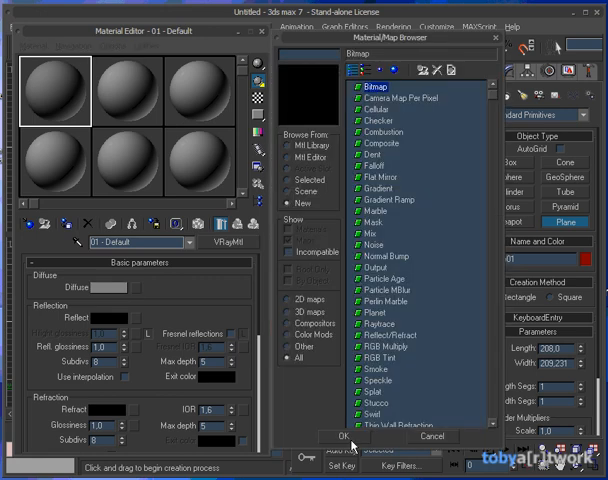
{"action": "left_click", "coordinate": [355, 436]}
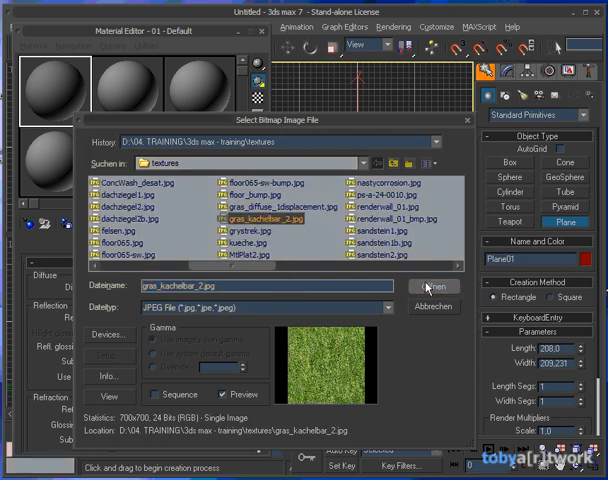
{"action": "left_click", "coordinate": [434, 286]}
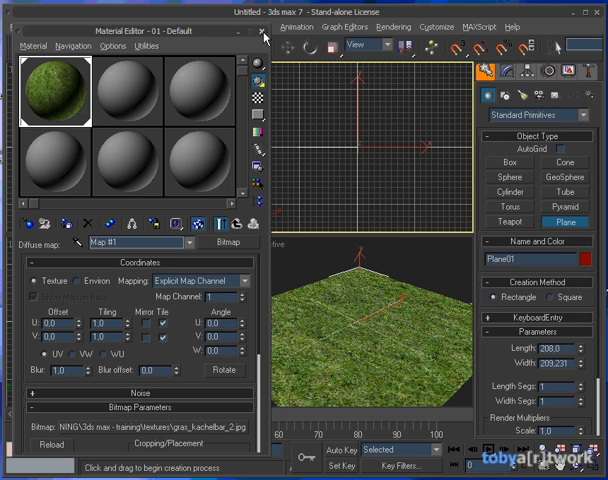
Add a planar UVW Mapping modifier to Plane01
{"action": "left_click", "coordinate": [264, 37]}
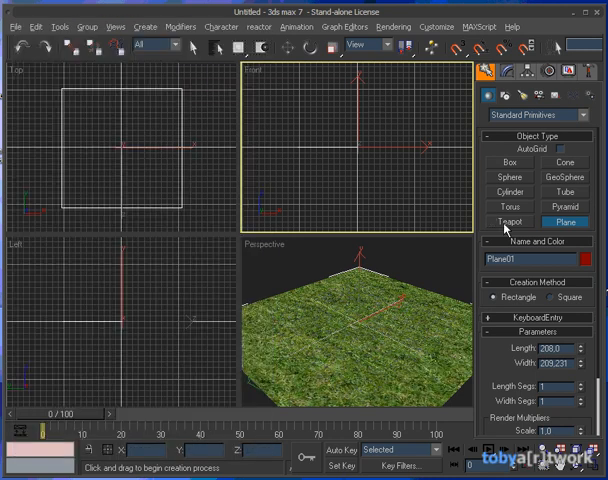
{"action": "left_click", "coordinate": [510, 78]}
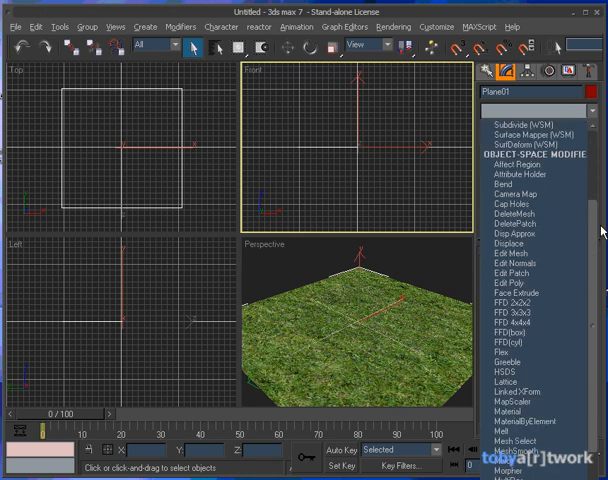
{"action": "scroll", "scroll_direction": "down", "scroll_amount": 3}
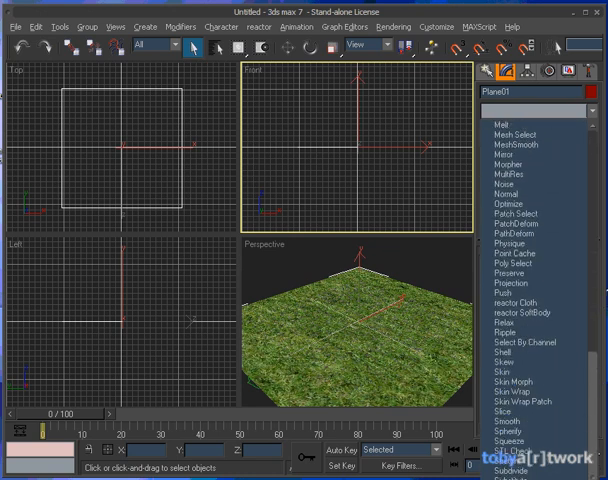
{"action": "left_click", "coordinate": [530, 132]}
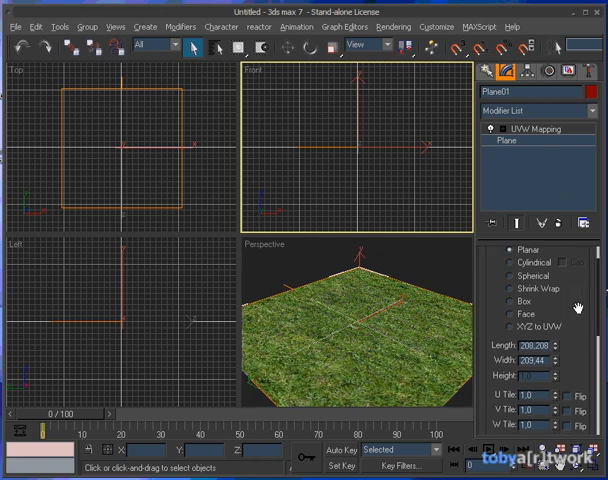
Set the UVW Mapping U Tile to 2 so the grass repeats
{"action": "scroll", "scroll_direction": "down", "scroll_amount": 3}
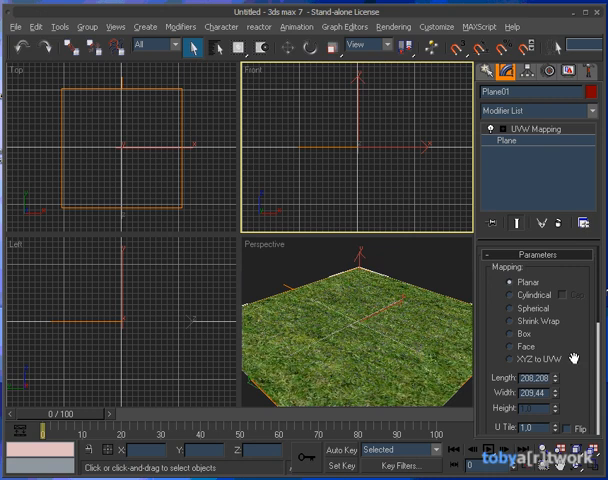
{"action": "scroll", "scroll_direction": "down", "scroll_amount": 3}
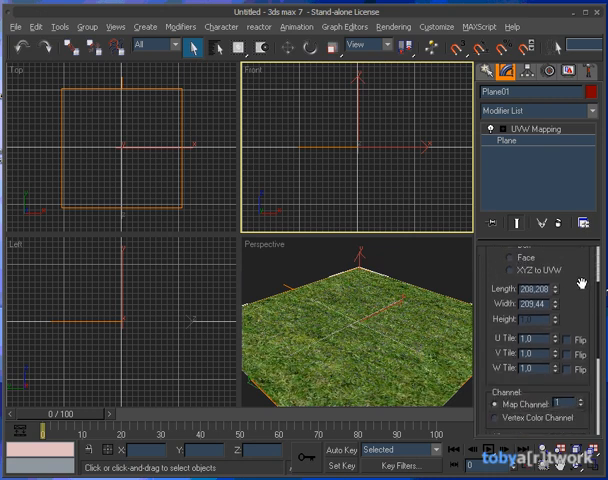
{"action": "scroll", "scroll_direction": "down", "scroll_amount": 3}
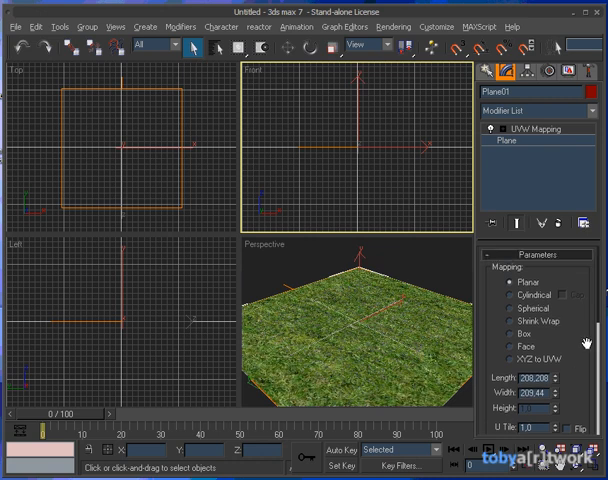
{"action": "scroll", "scroll_direction": "down", "scroll_amount": 3}
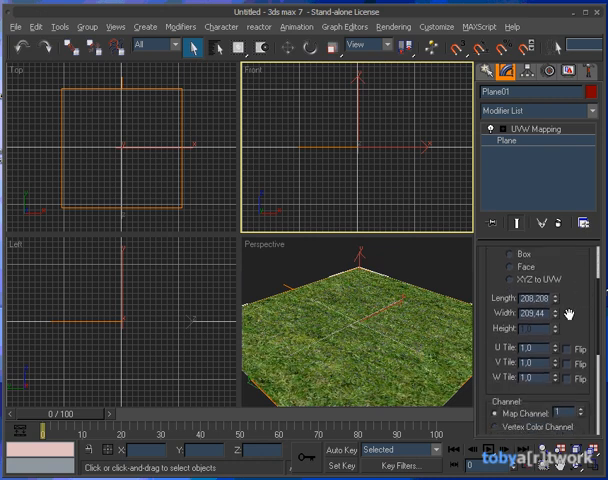
{"action": "scroll", "scroll_direction": "down", "scroll_amount": 3}
{"action": "type", "text": "2"}
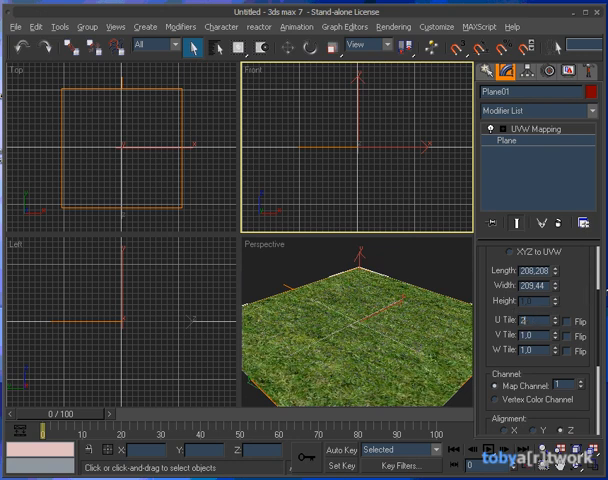
{"action": "left_click", "coordinate": [558, 321]}
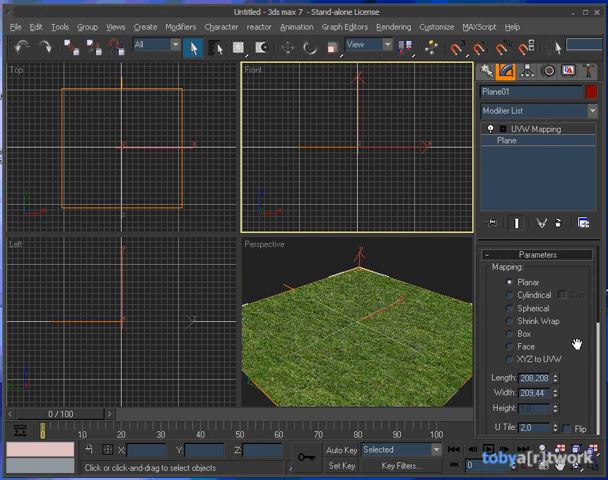
{"action": "left_click", "coordinate": [597, 111]}
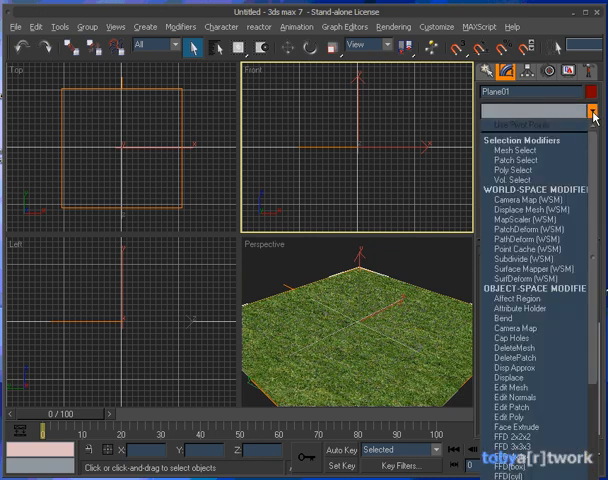
Add VRayDisplacementMod in 2D landscape mapping and pick Bitmap as its texmap
{"action": "scroll", "scroll_direction": "down", "scroll_amount": 3}
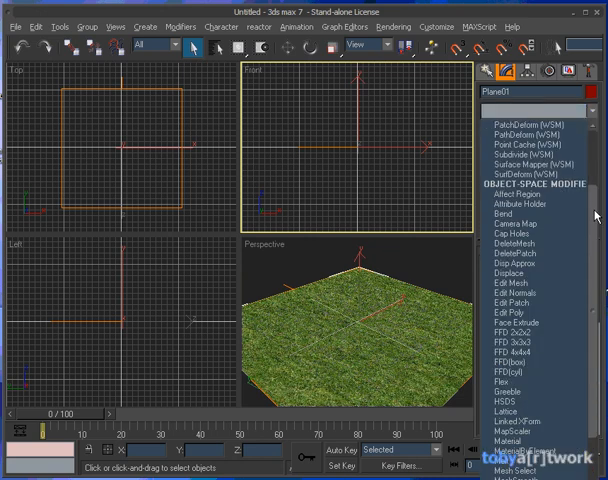
{"action": "scroll", "scroll_direction": "down", "scroll_amount": 3}
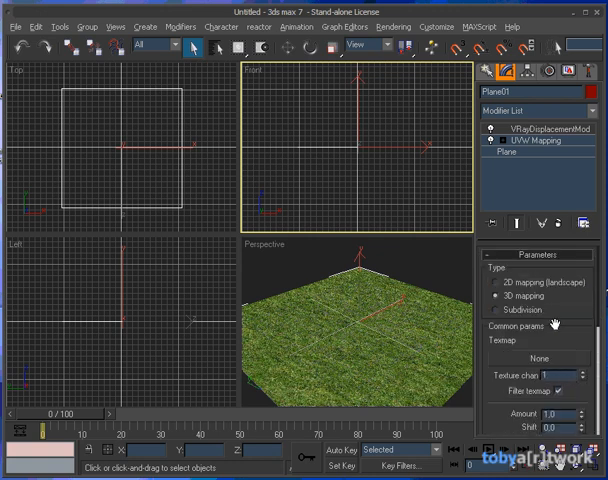
{"action": "left_click", "coordinate": [496, 282]}
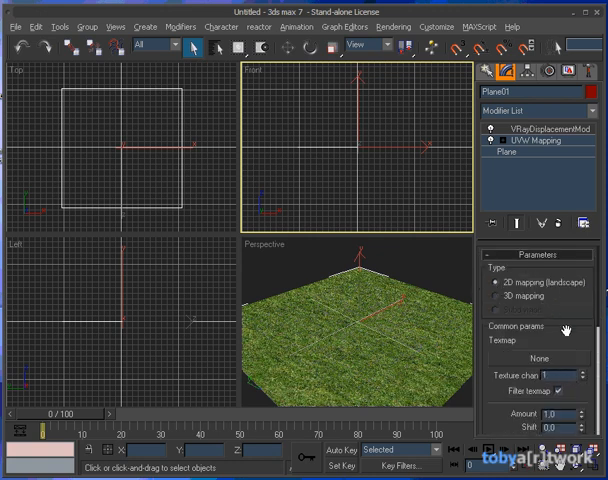
{"action": "scroll", "scroll_direction": "down", "scroll_amount": 3}
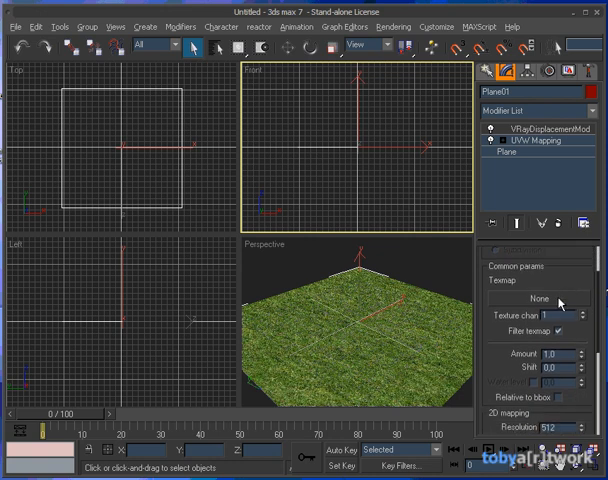
{"action": "left_click", "coordinate": [540, 300]}
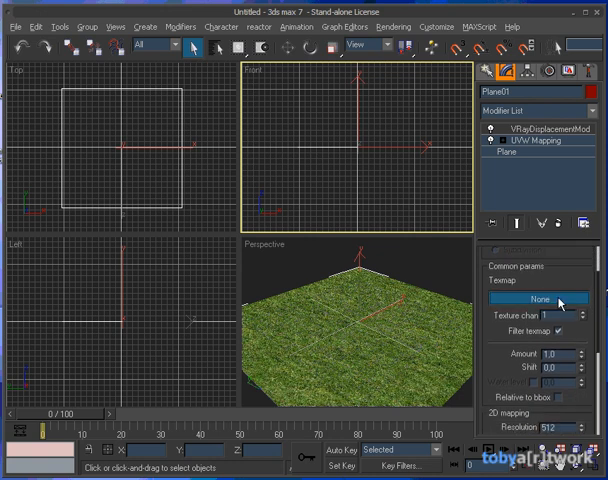
{"action": "left_click", "coordinate": [537, 299]}
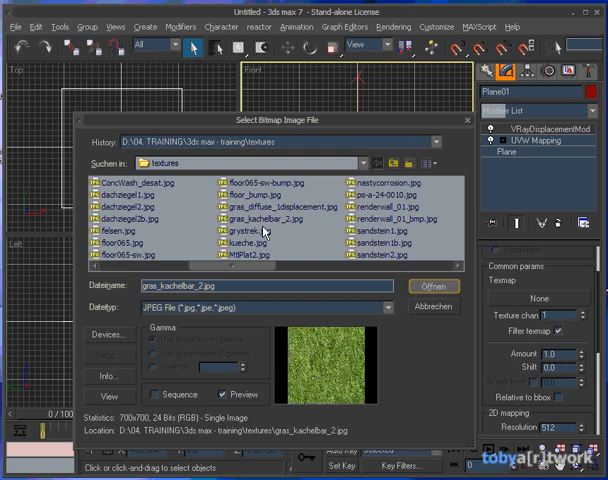
Load gras_diffuse_1displacement.jpg as the displacement texmap
{"action": "left_click", "coordinate": [267, 207]}
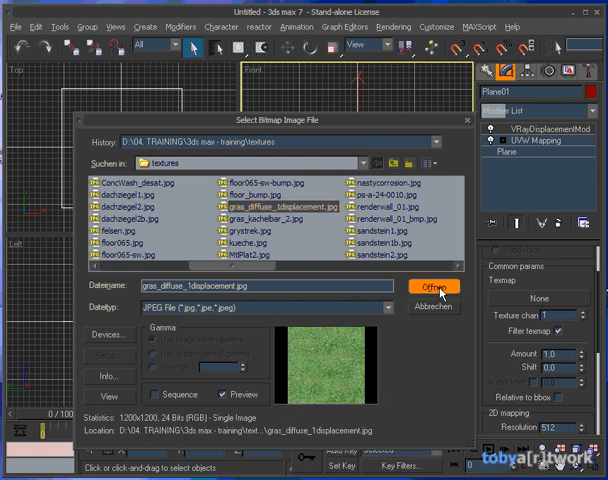
{"action": "left_click", "coordinate": [432, 288]}
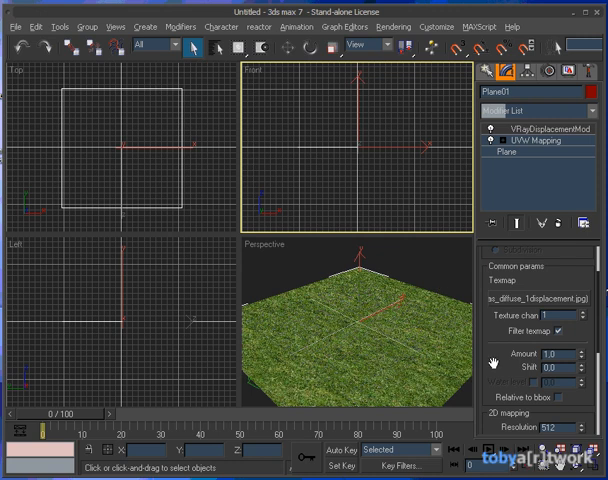
Set displacement Amount 5.0, Resolution 2048 and Precision 16
{"action": "scroll", "scroll_direction": "down", "scroll_amount": 3}
{"action": "type", "text": "2048"}
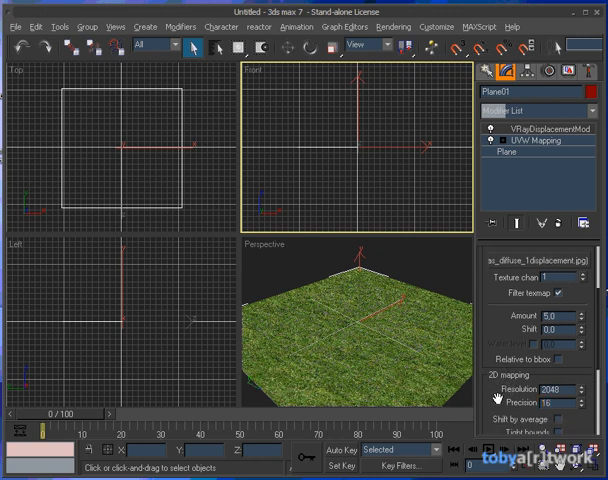
{"action": "scroll", "scroll_direction": "down", "scroll_amount": 3}
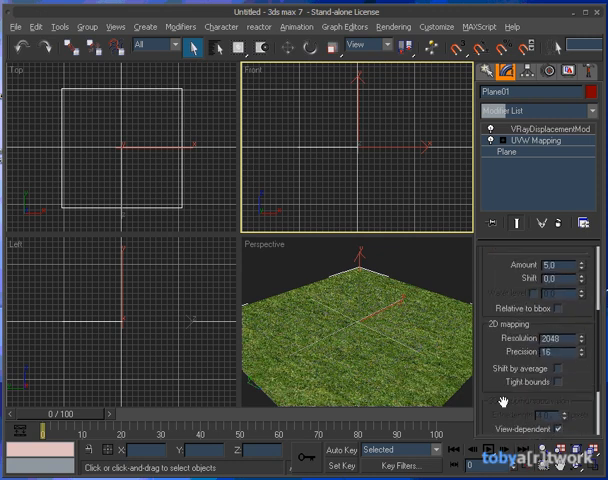
{"action": "scroll", "scroll_direction": "up", "scroll_amount": 3}
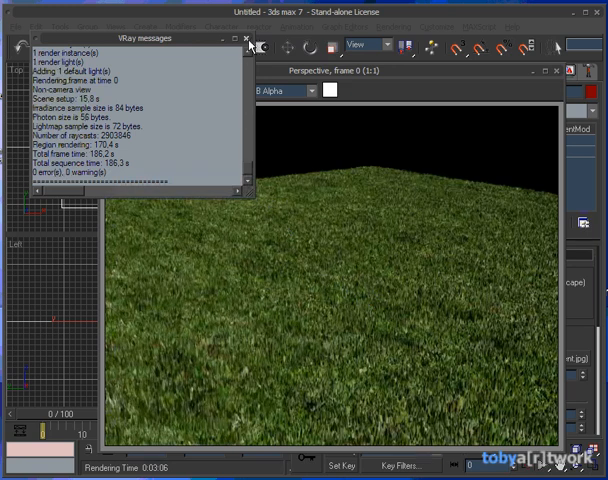
Close the V-Ray messages log, leaving the rendered grass field
{"action": "left_click", "coordinate": [248, 39]}
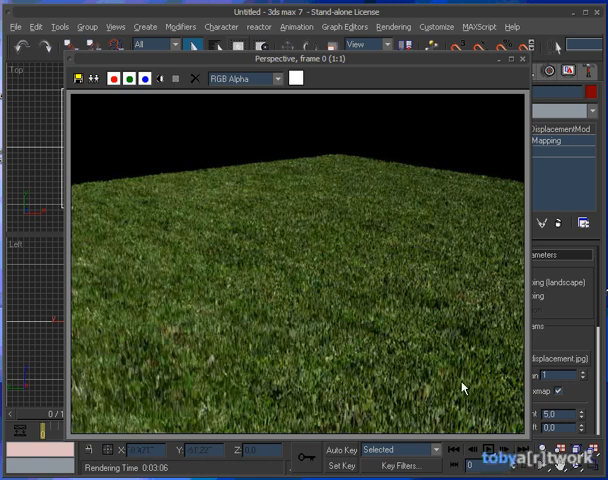
{"action": "mouse_move", "coordinate": [252, 369]}
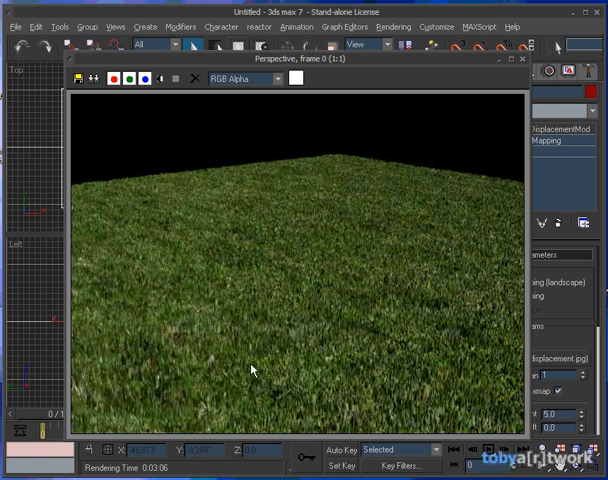
{"action": "mouse_move", "coordinate": [442, 286]}
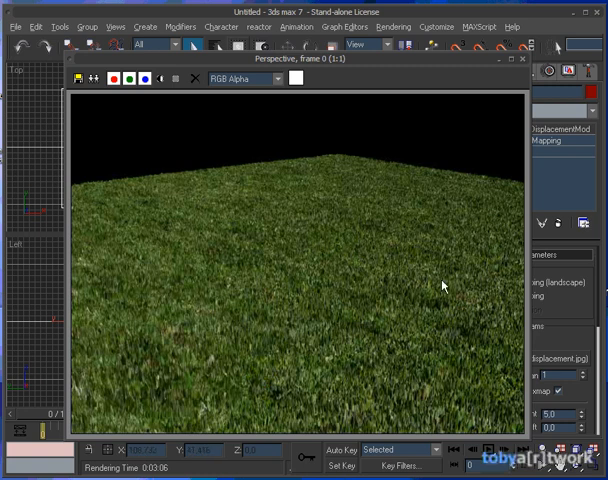
{"action": "mouse_move", "coordinate": [322, 351]}
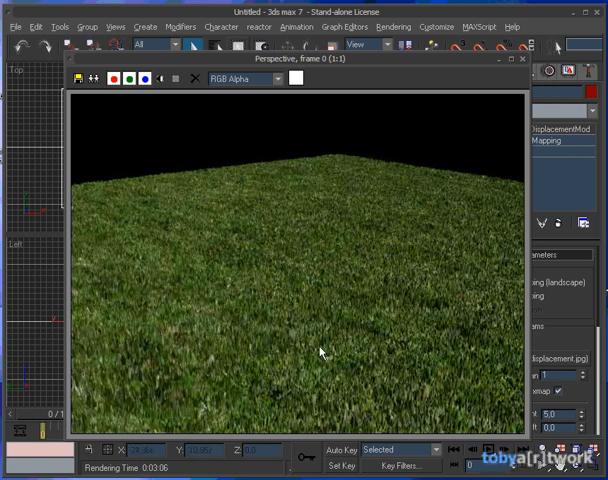
{"action": "mouse_move", "coordinate": [418, 374]}
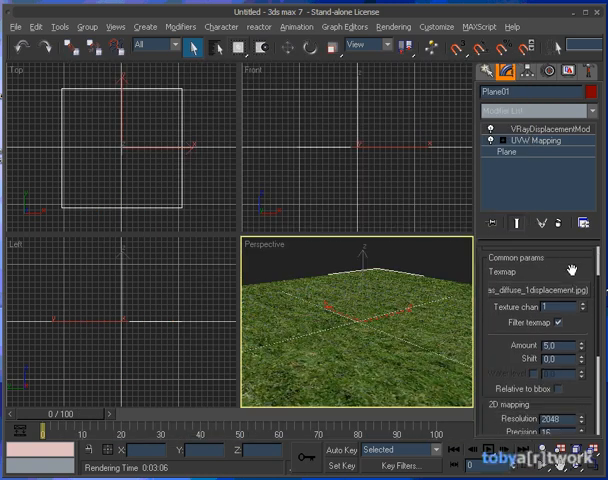
{"action": "scroll", "scroll_direction": "down", "scroll_amount": 3}
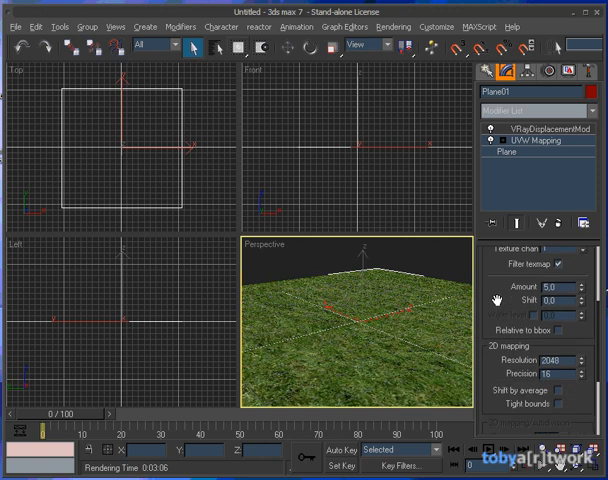
{"action": "scroll", "scroll_direction": "down", "scroll_amount": 3}
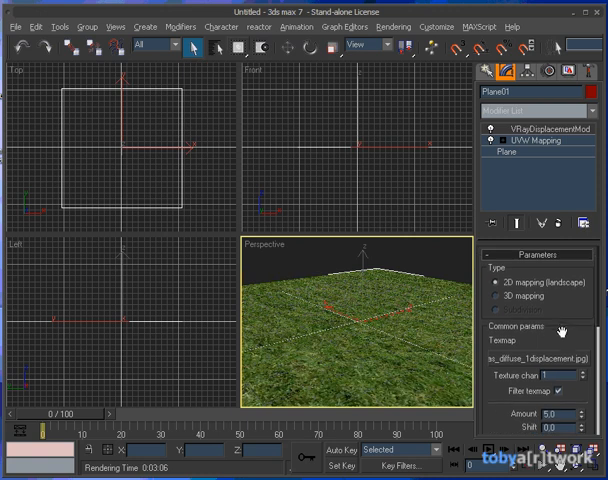
{"action": "scroll", "scroll_direction": "down", "scroll_amount": 3}
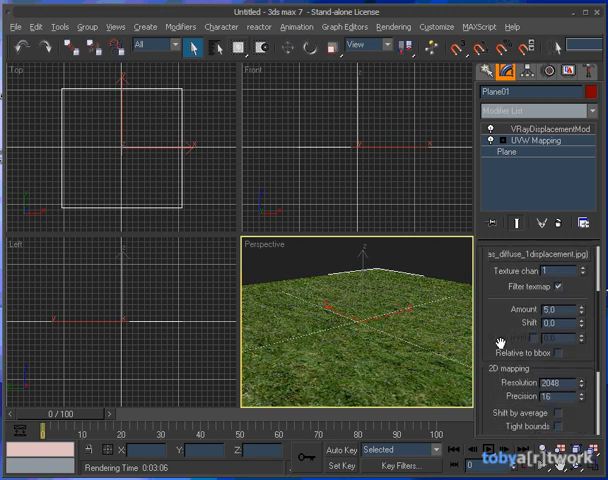
{"action": "scroll", "scroll_direction": "down", "scroll_amount": 3}
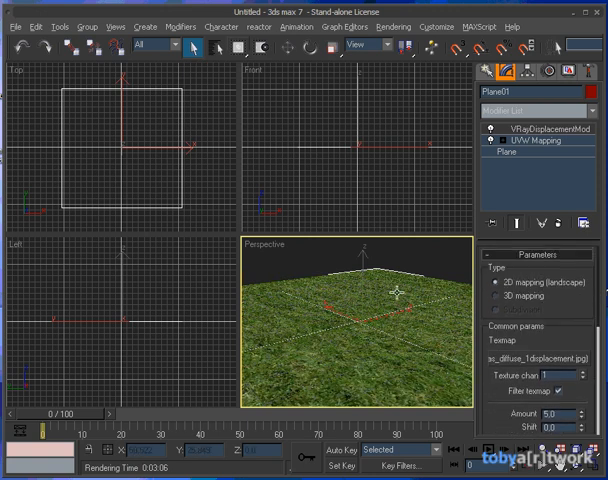
{"action": "mouse_move", "coordinate": [410, 372]}
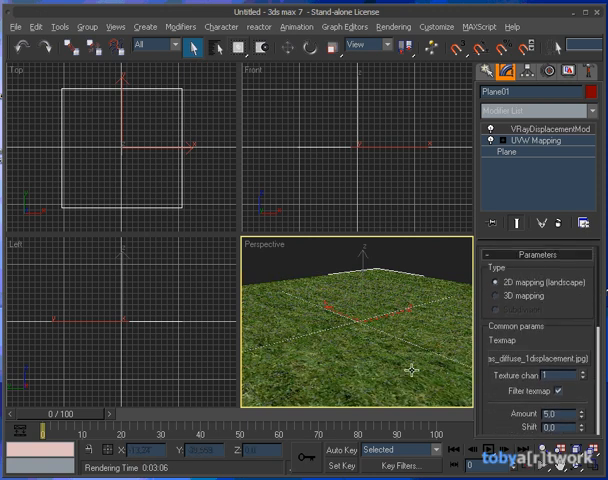